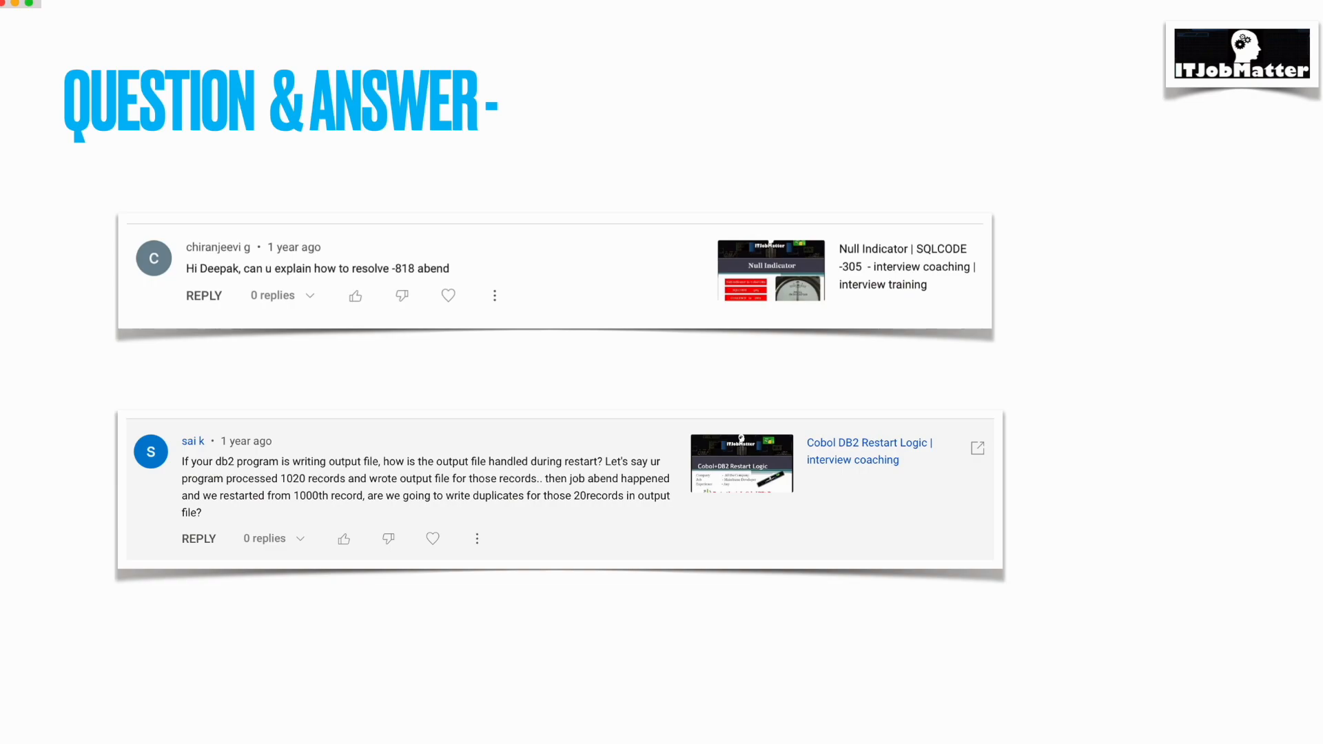
pyautogui.moveTo(1080, 278)
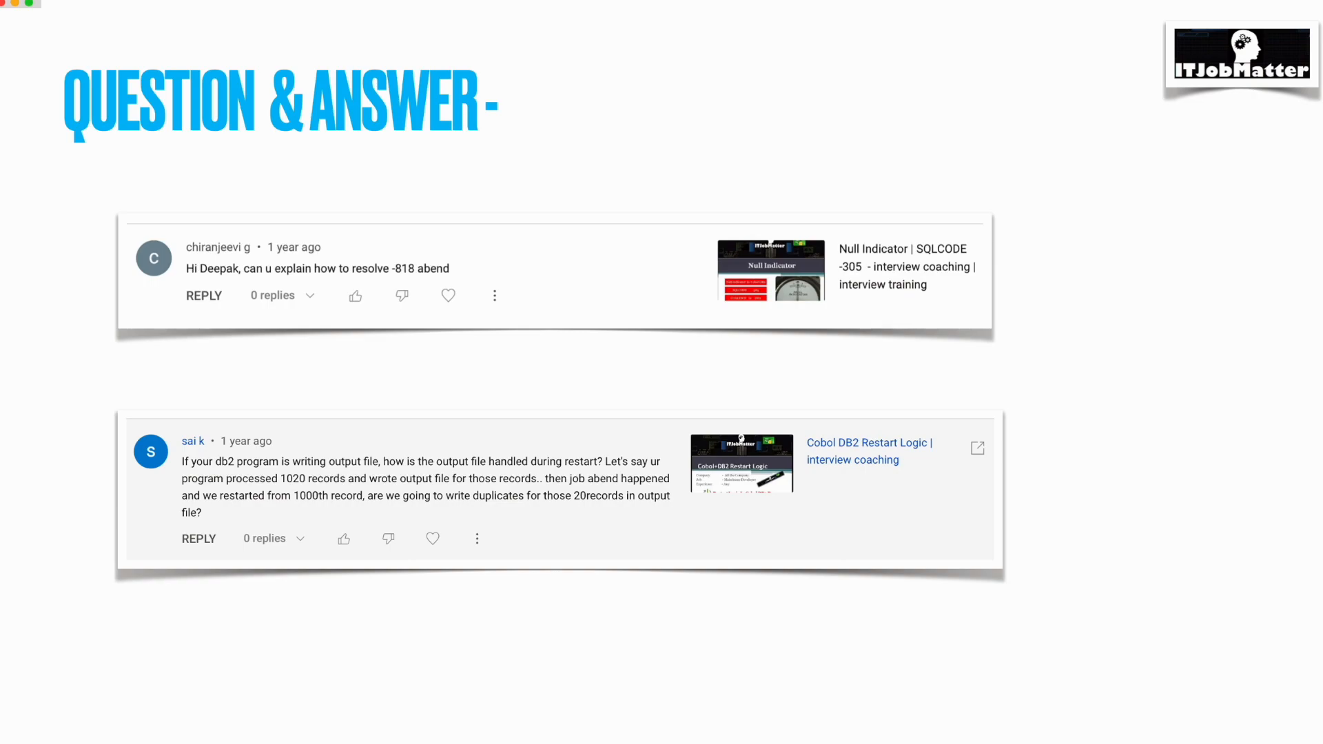
pyautogui.moveTo(858, 649)
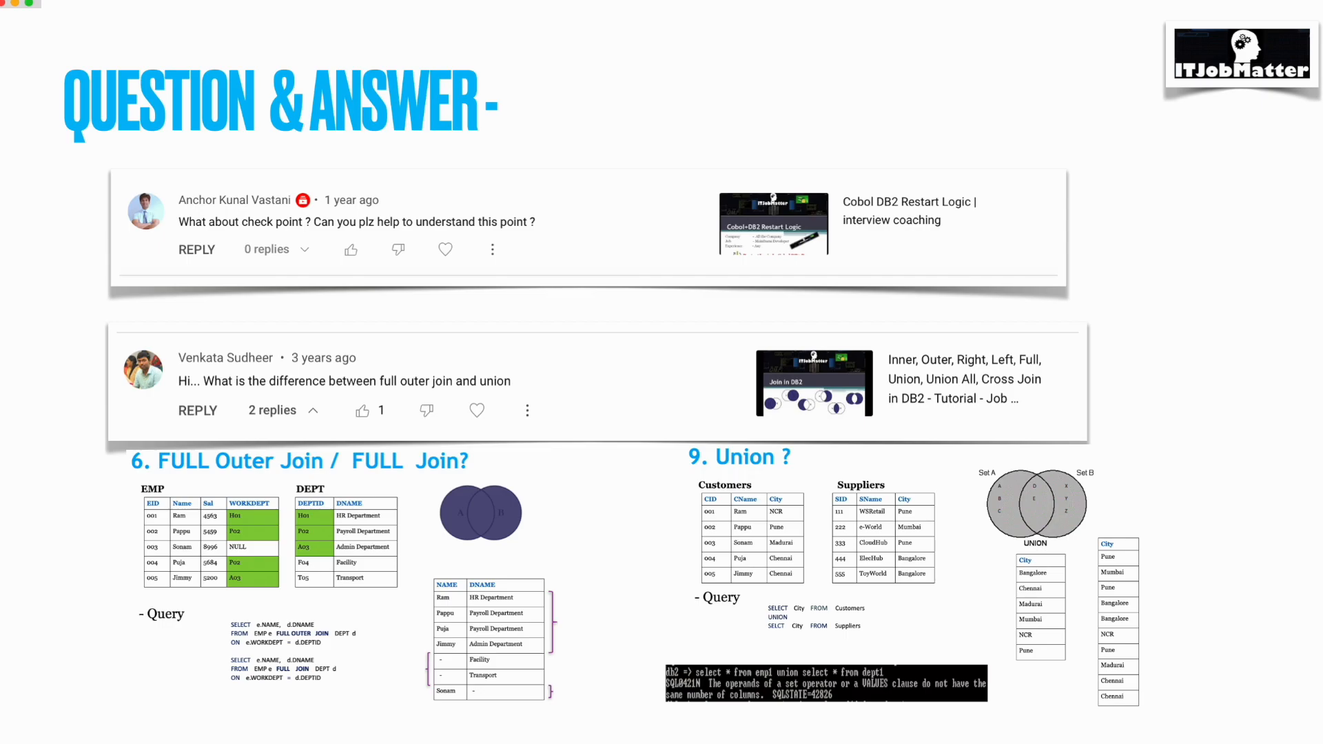
pyautogui.moveTo(963, 663)
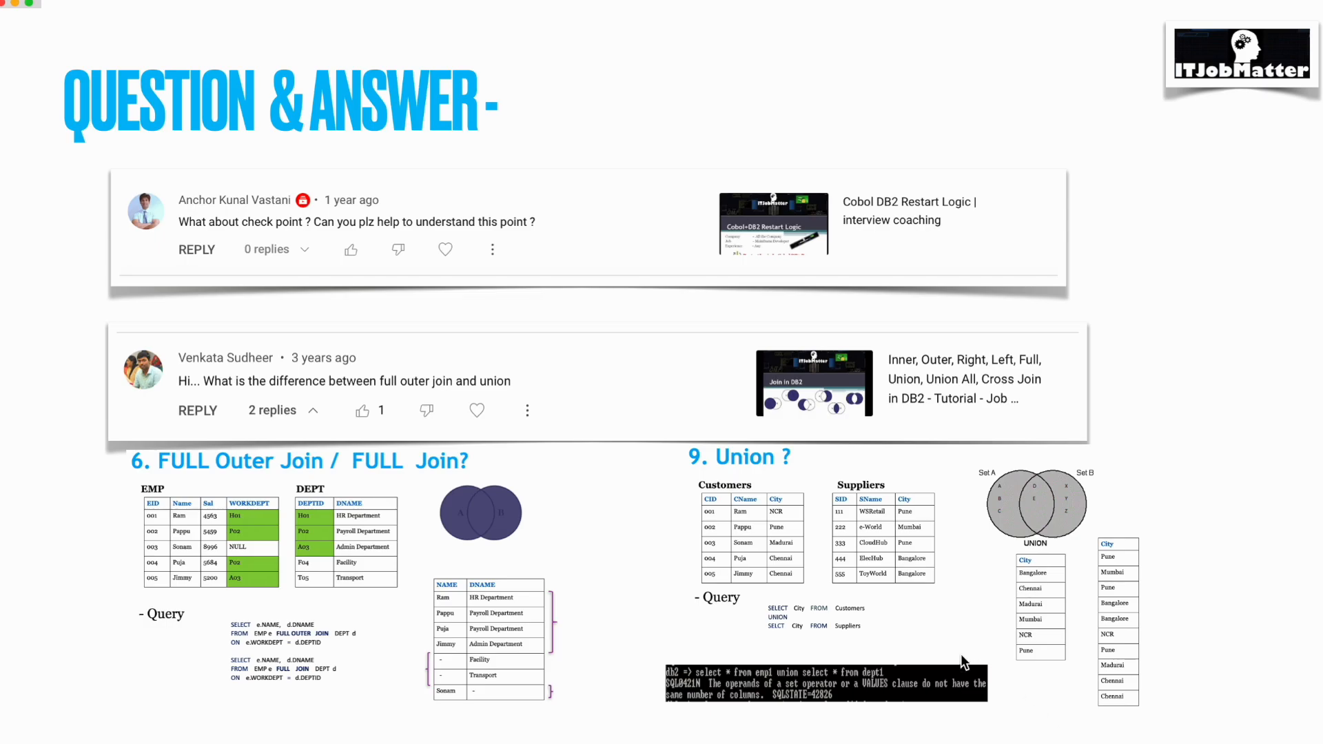
pyautogui.moveTo(964, 660)
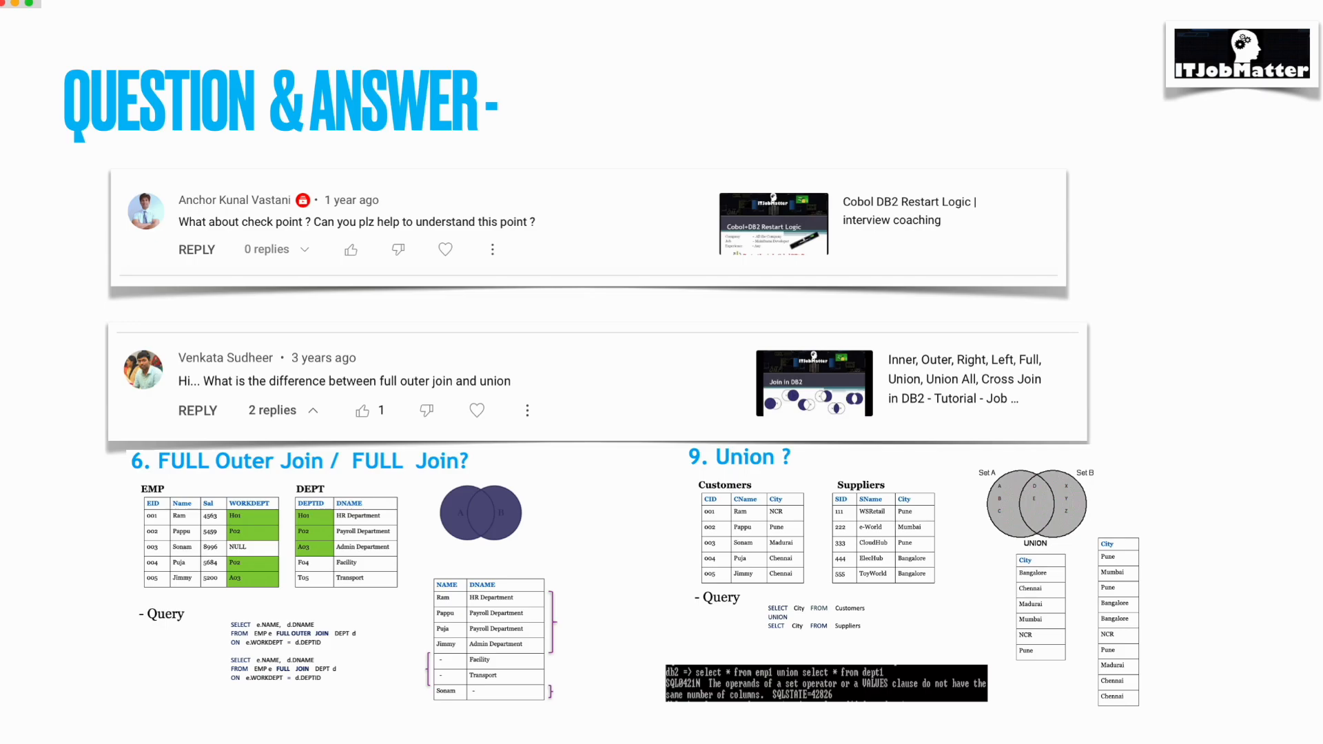
pyautogui.moveTo(938, 396)
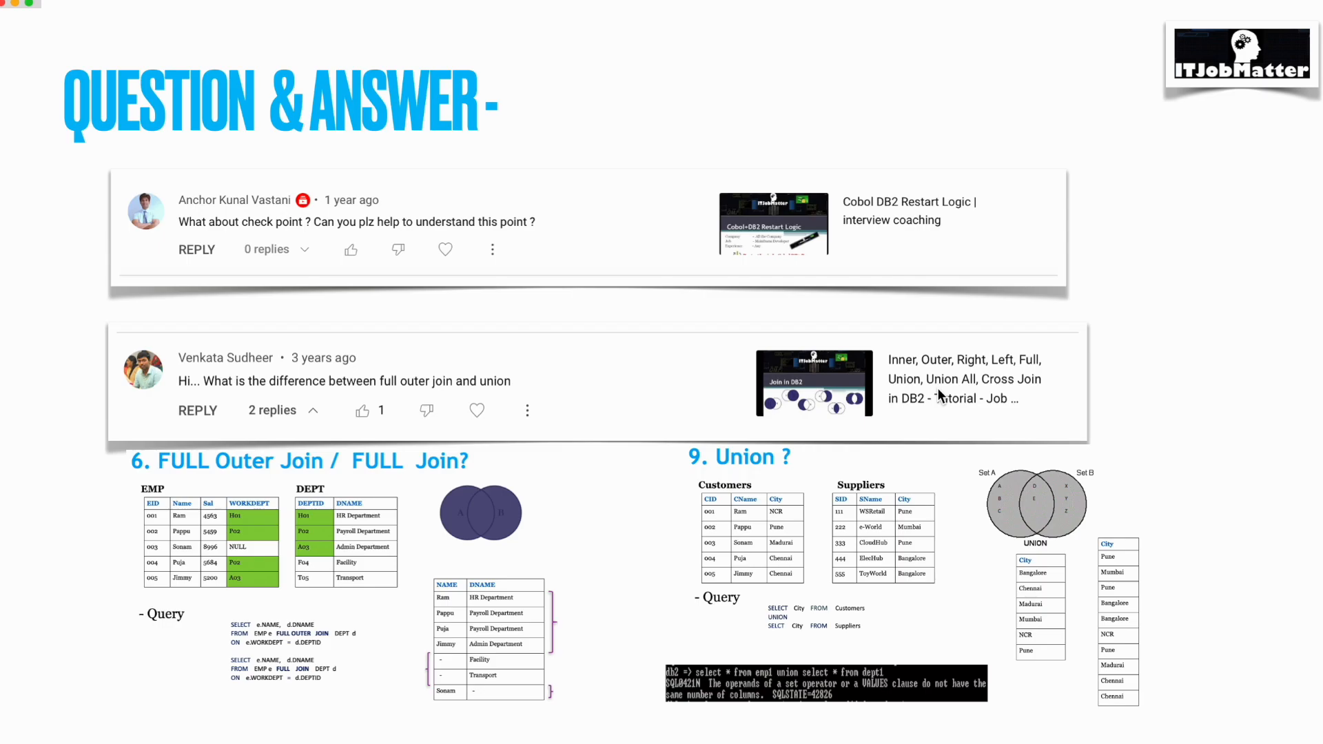
pyautogui.moveTo(886, 543)
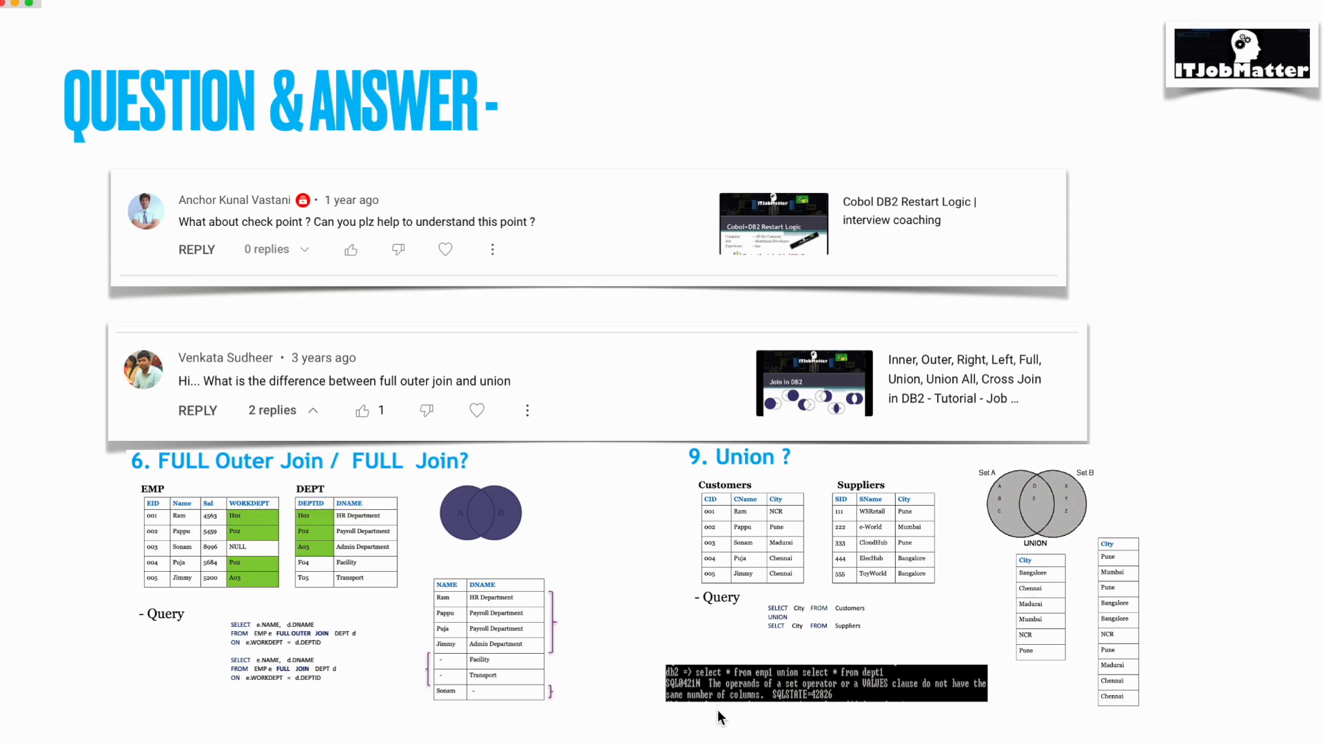
pyautogui.moveTo(817, 529)
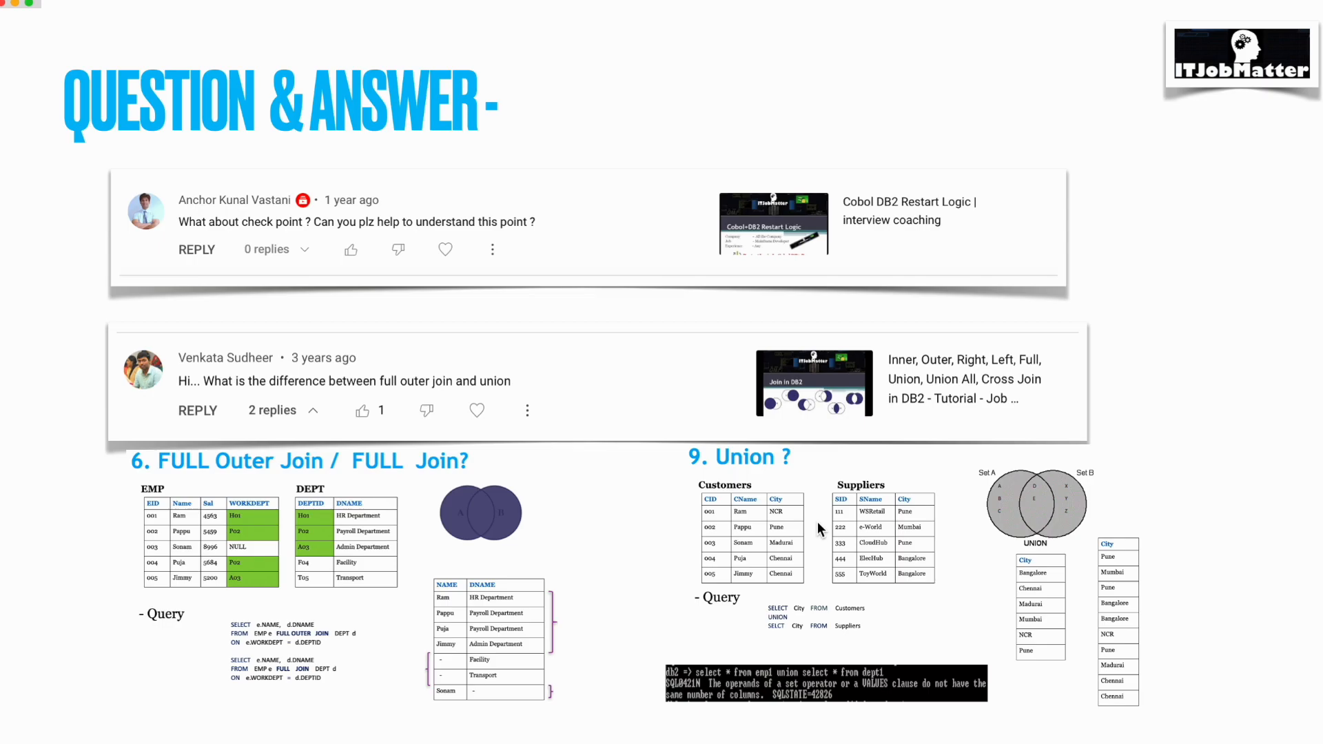
pyautogui.moveTo(759, 600)
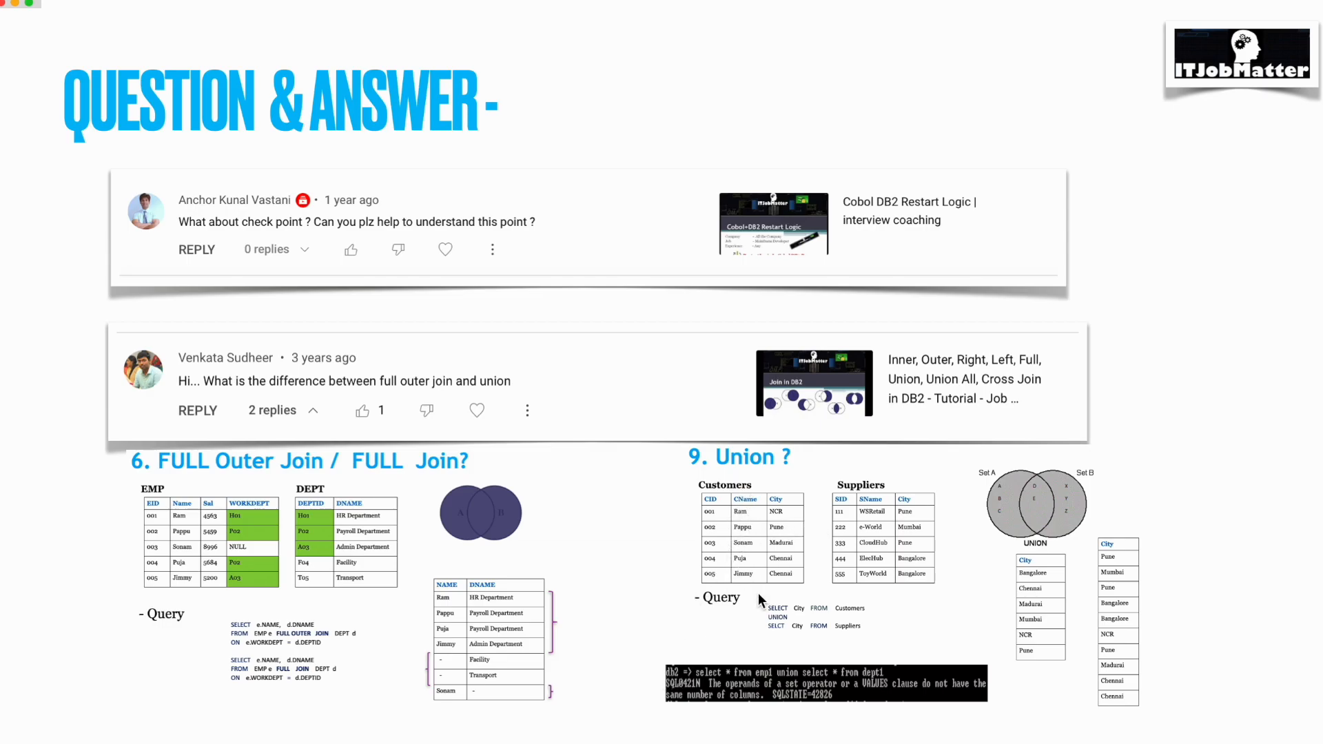
pyautogui.moveTo(746, 520)
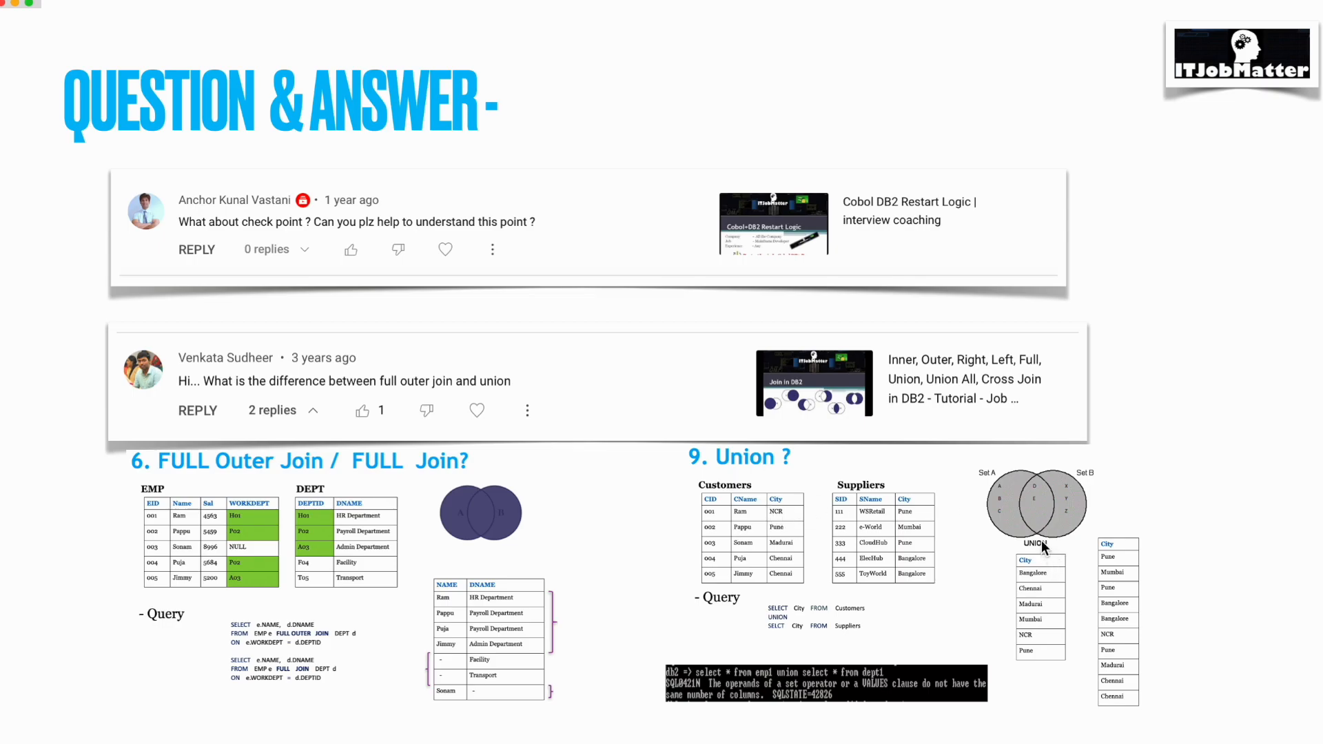
pyautogui.moveTo(1039, 711)
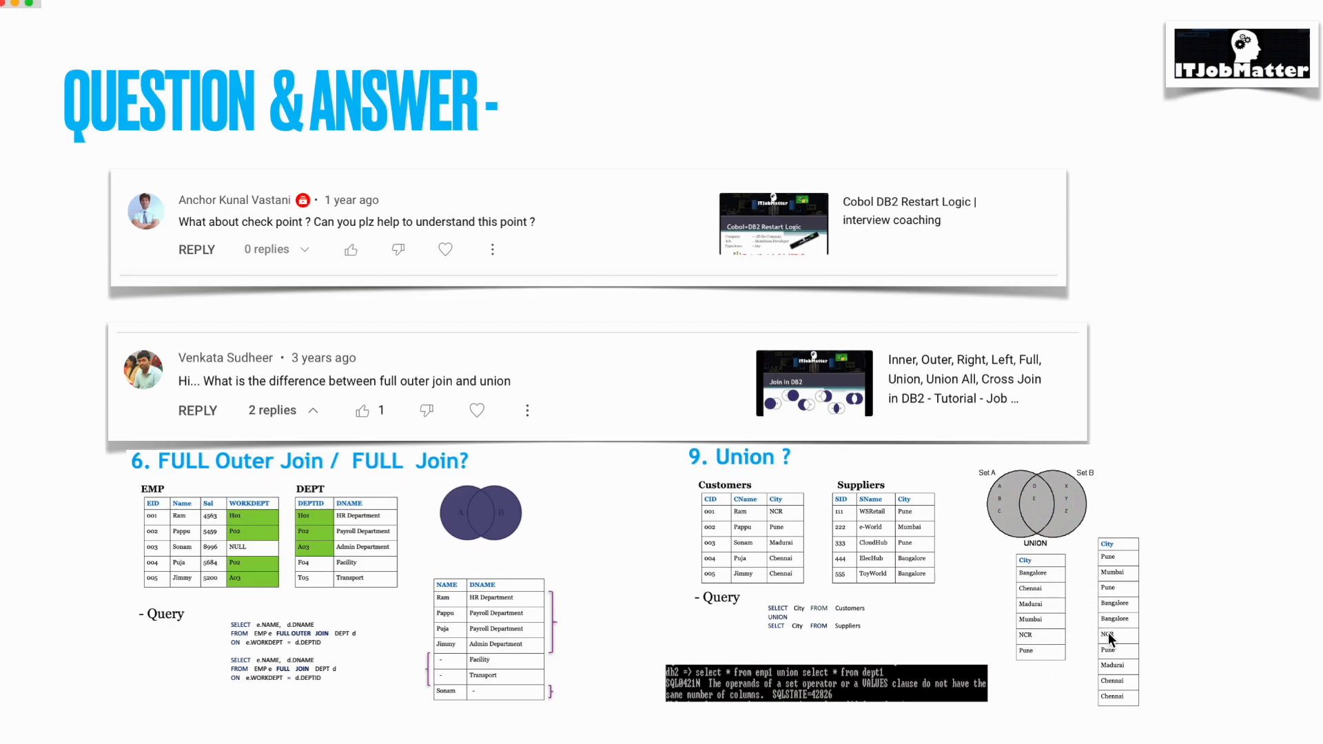
pyautogui.moveTo(912, 591)
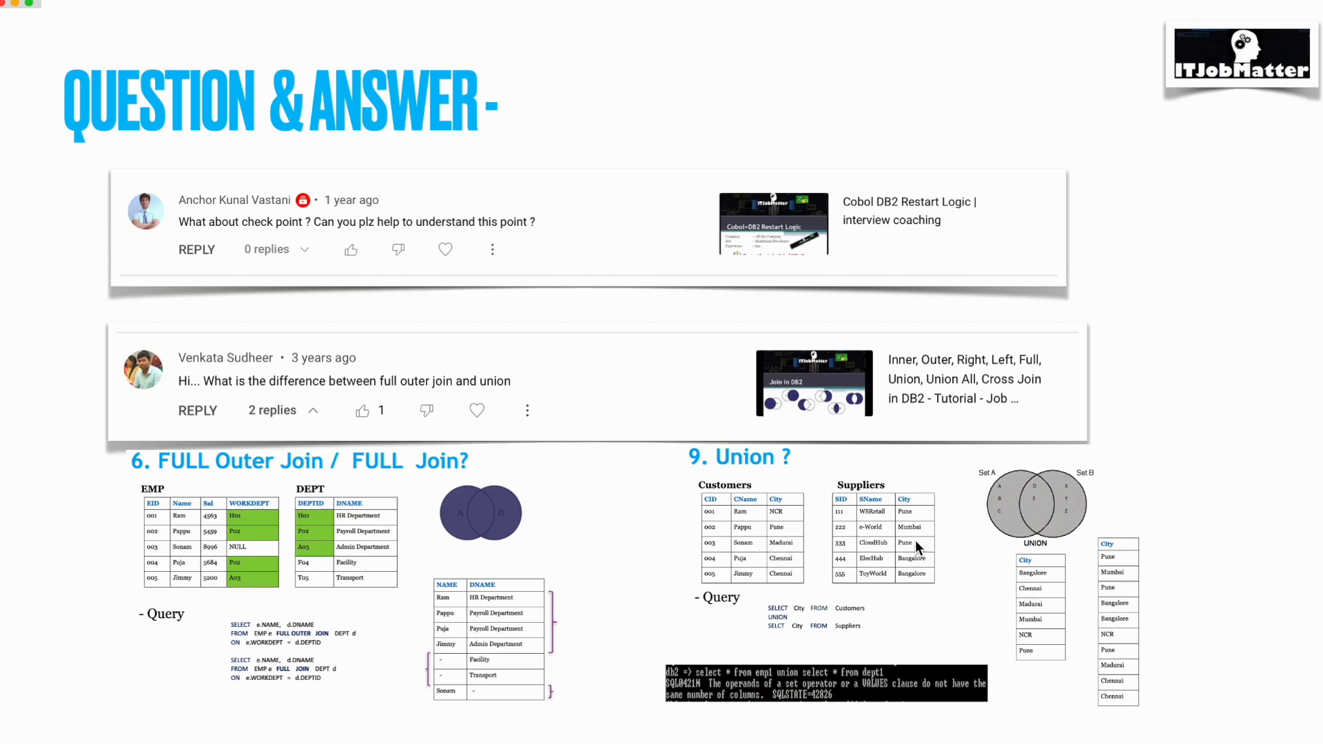
pyautogui.moveTo(1039, 601)
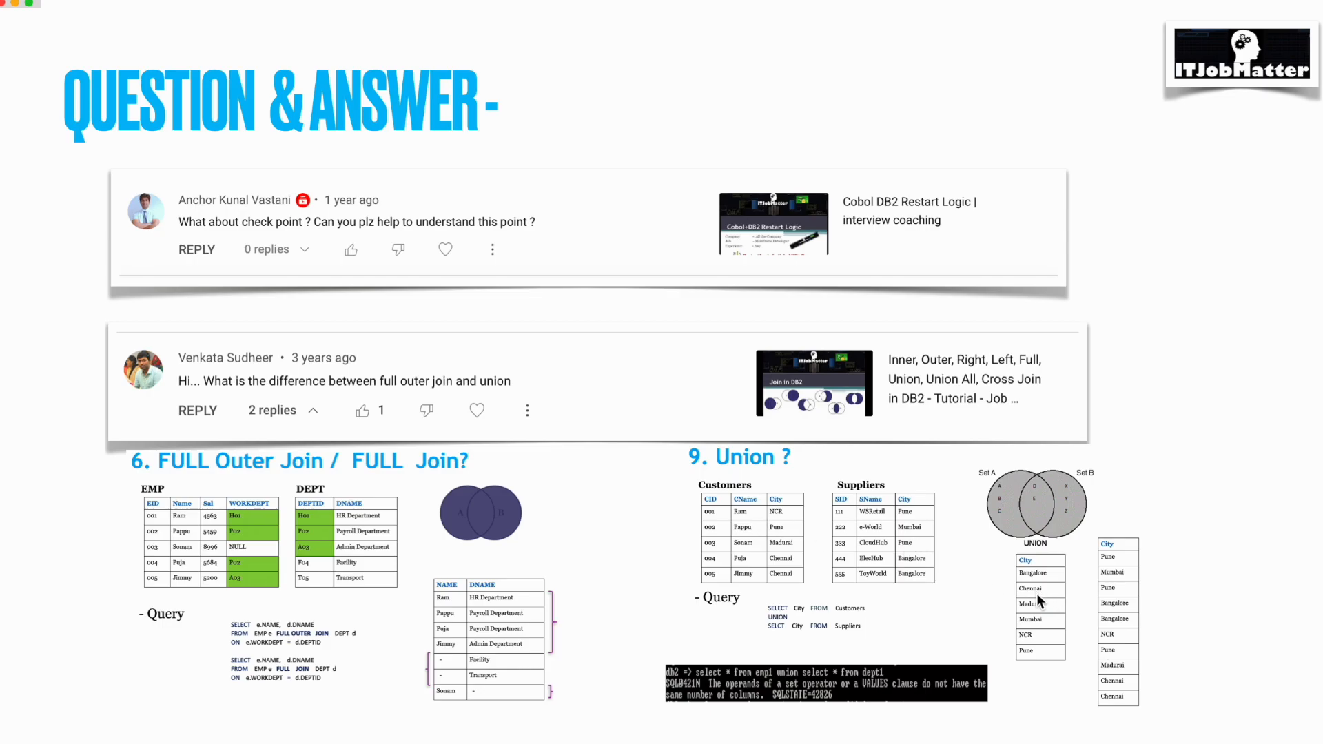
pyautogui.moveTo(926, 609)
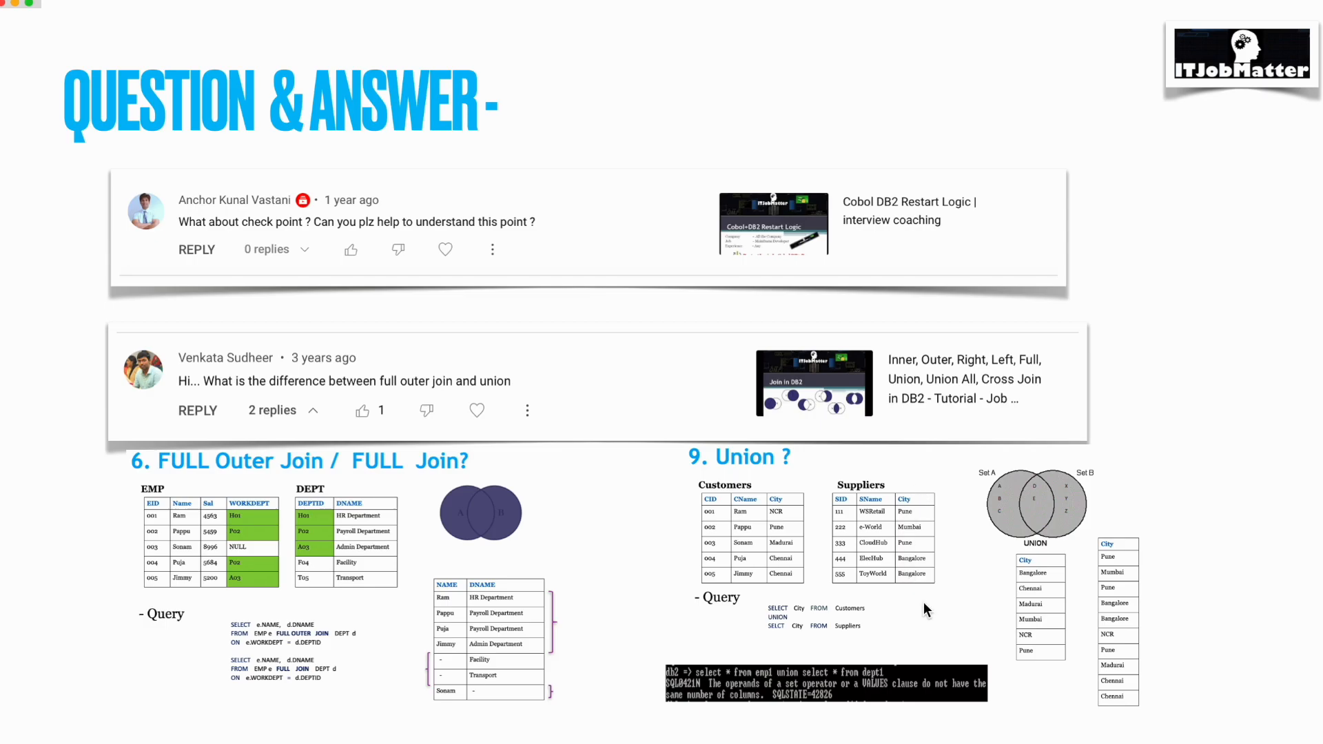
pyautogui.moveTo(271, 474)
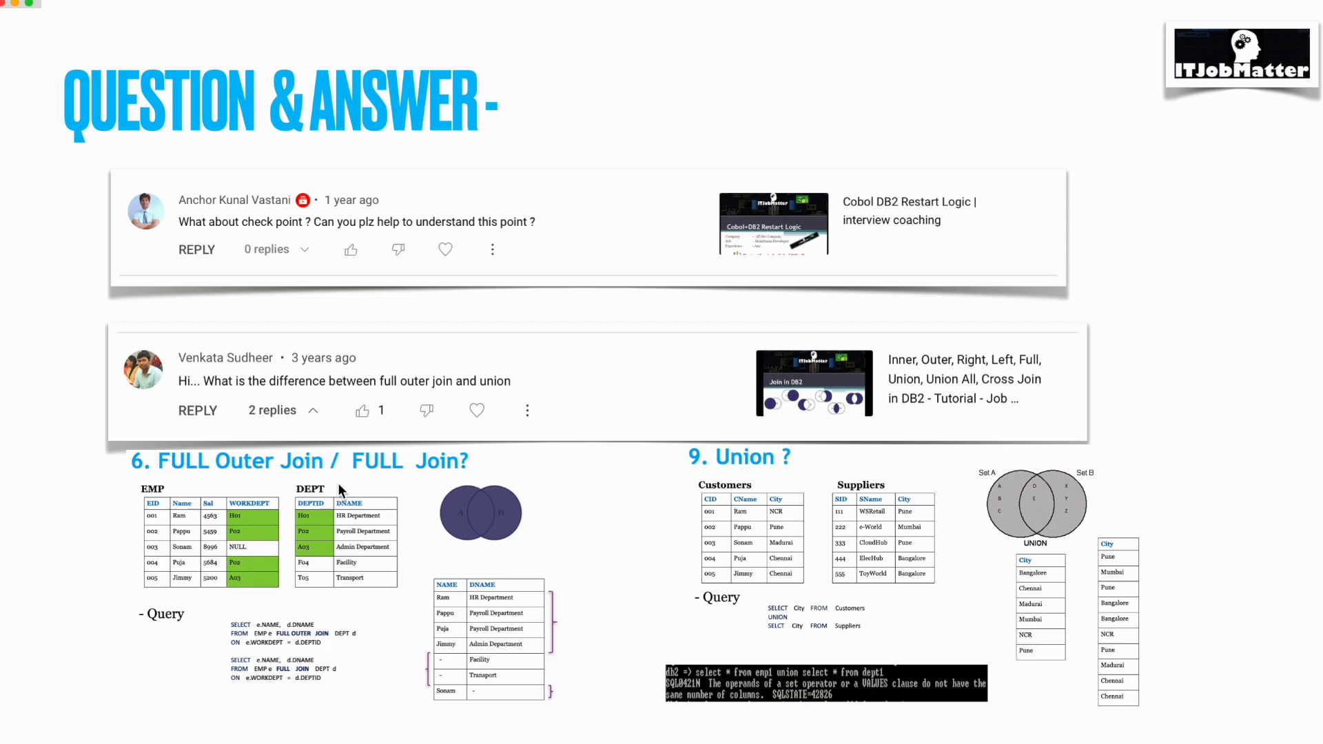
pyautogui.moveTo(520, 558)
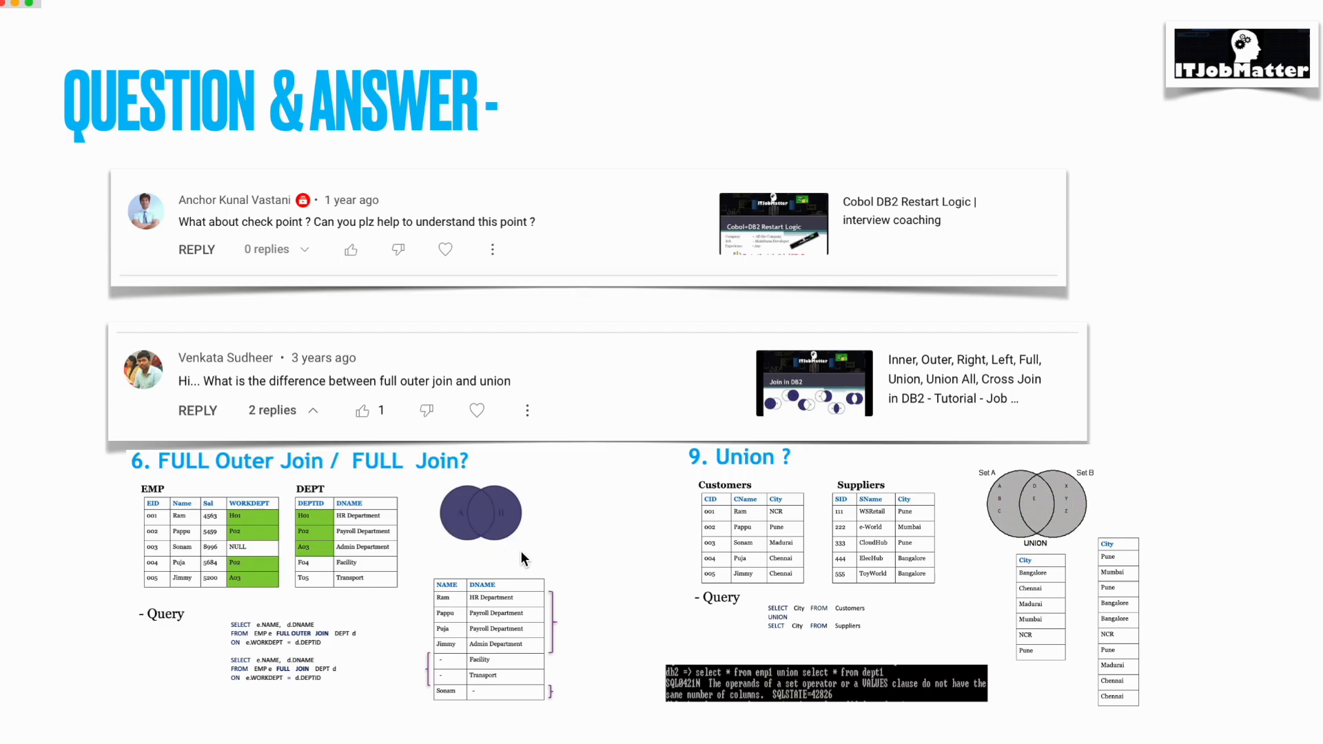
pyautogui.moveTo(504, 520)
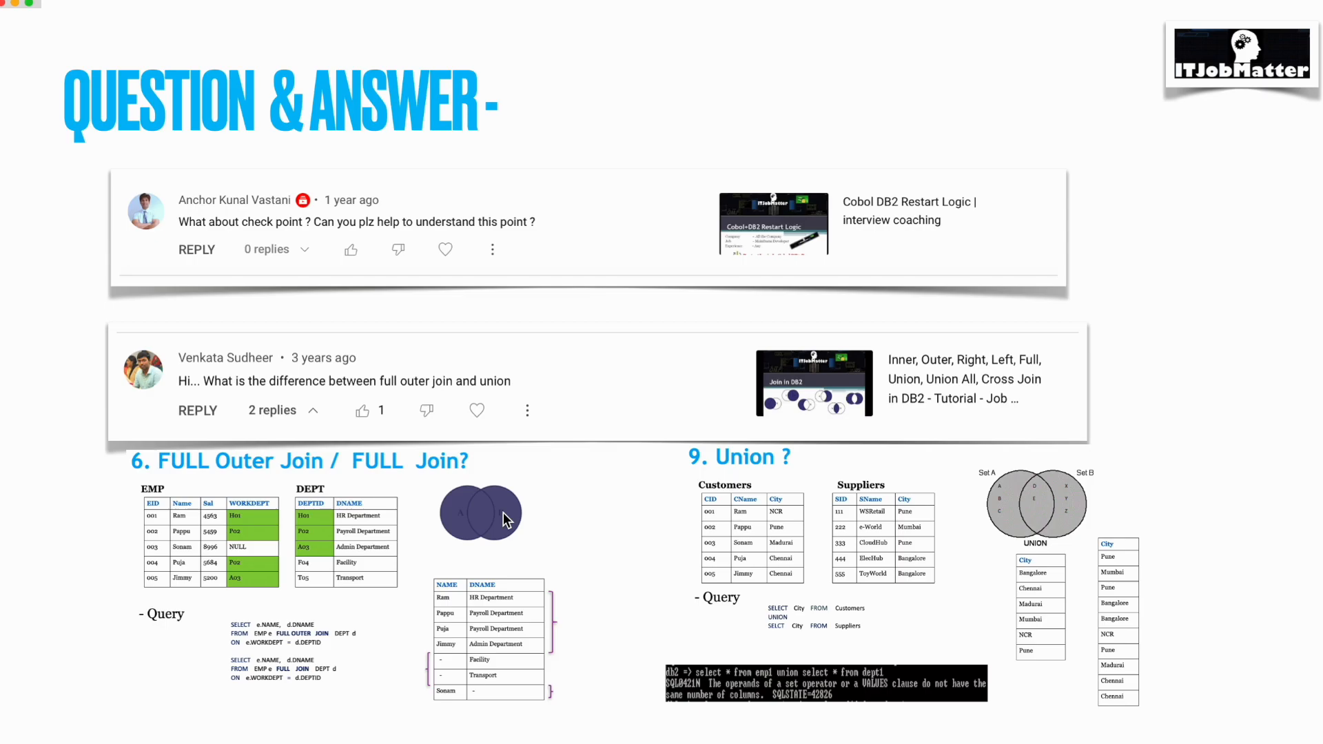
pyautogui.moveTo(525, 547)
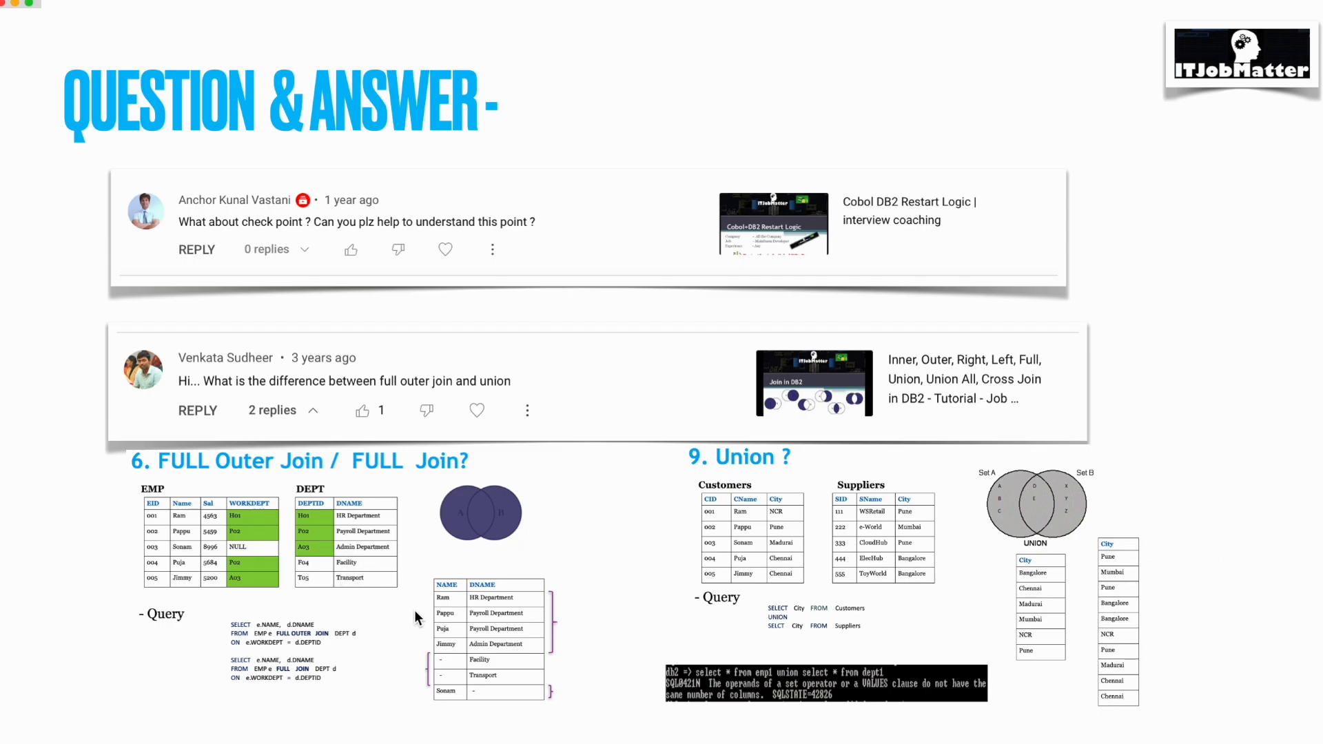
pyautogui.moveTo(498, 618)
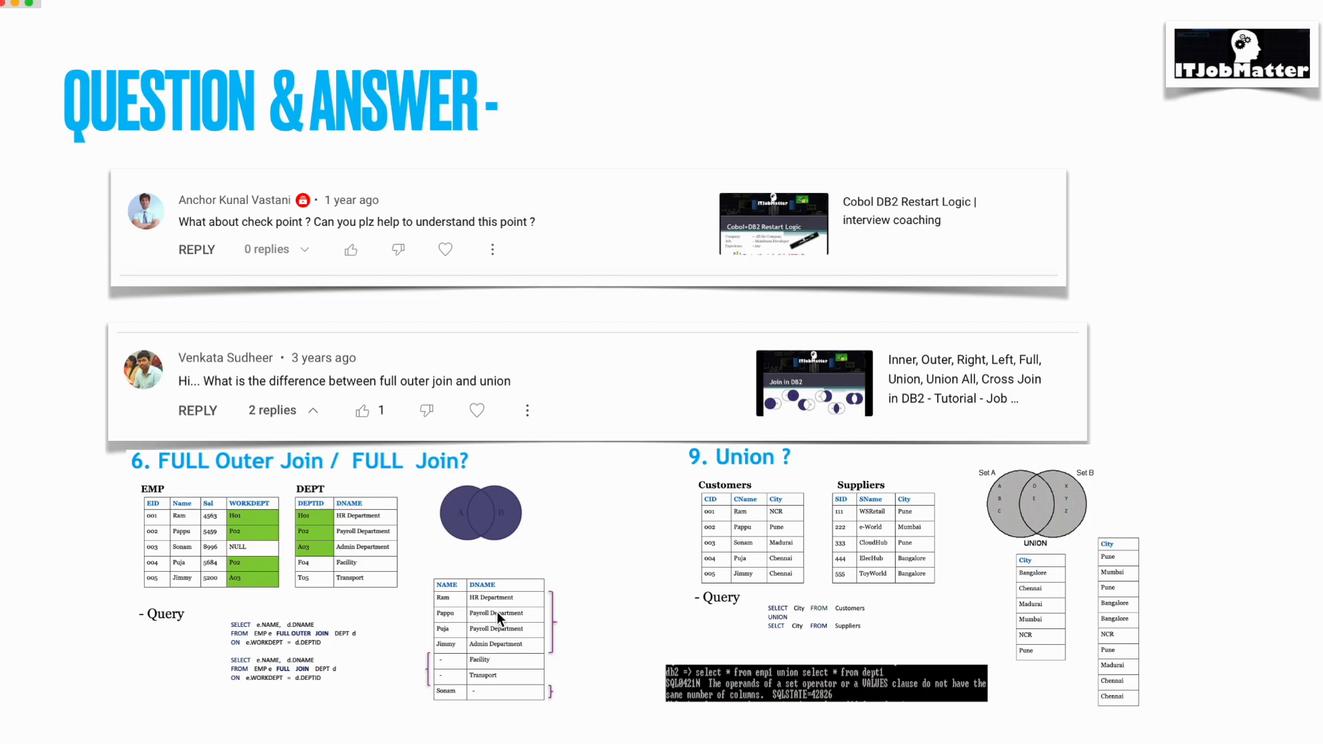
pyautogui.moveTo(266, 548)
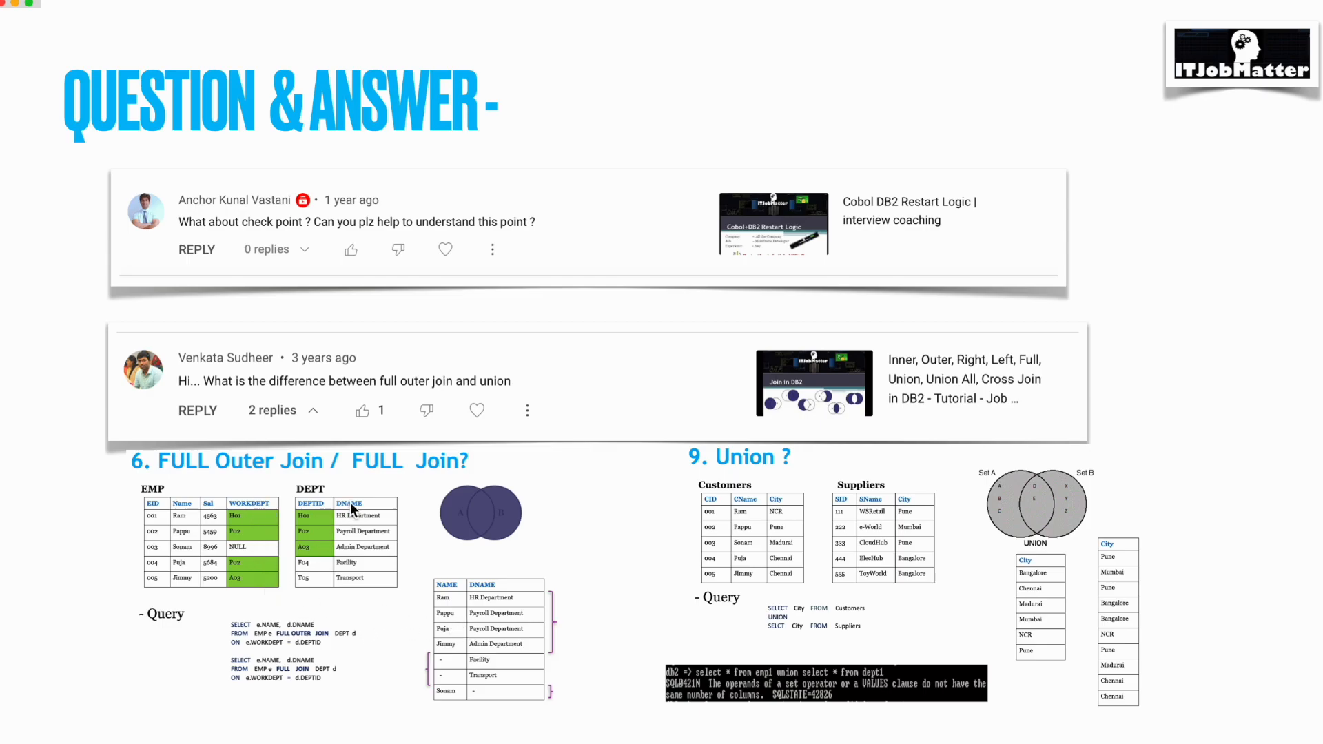
pyautogui.moveTo(270, 478)
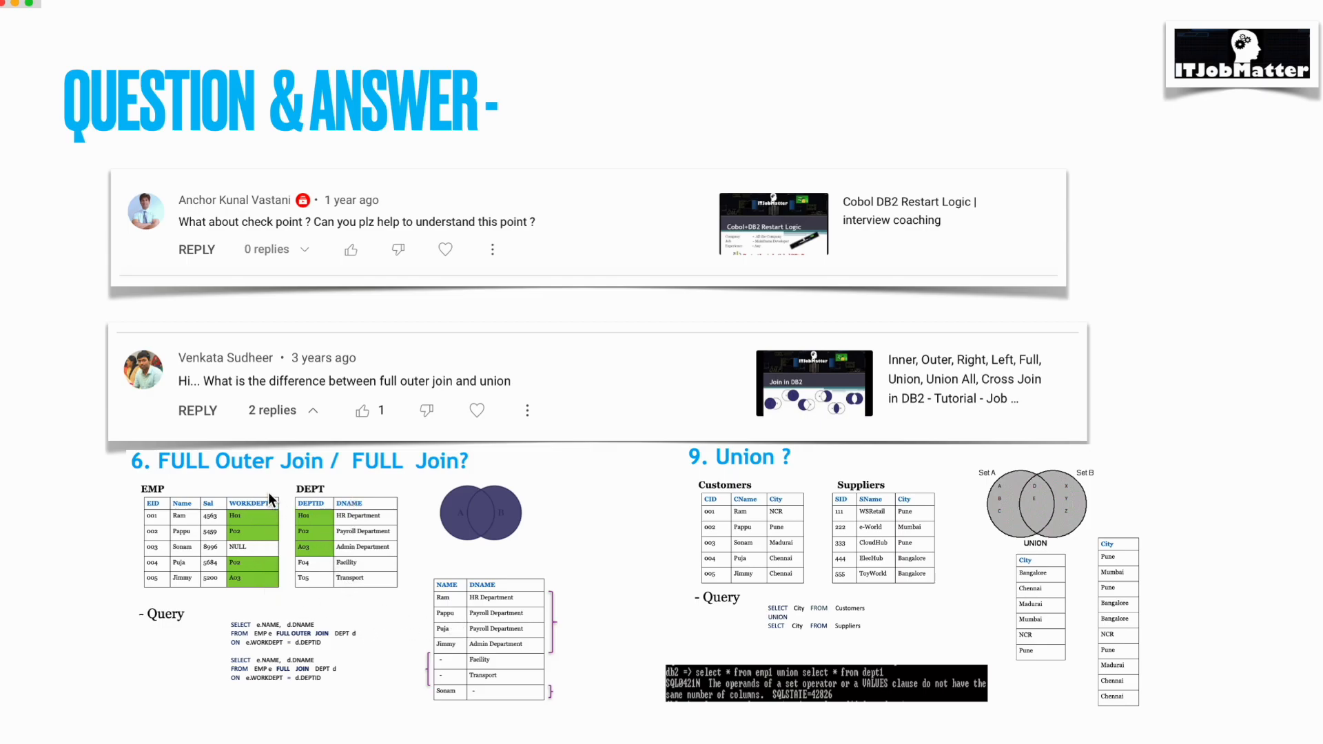
pyautogui.moveTo(257, 577)
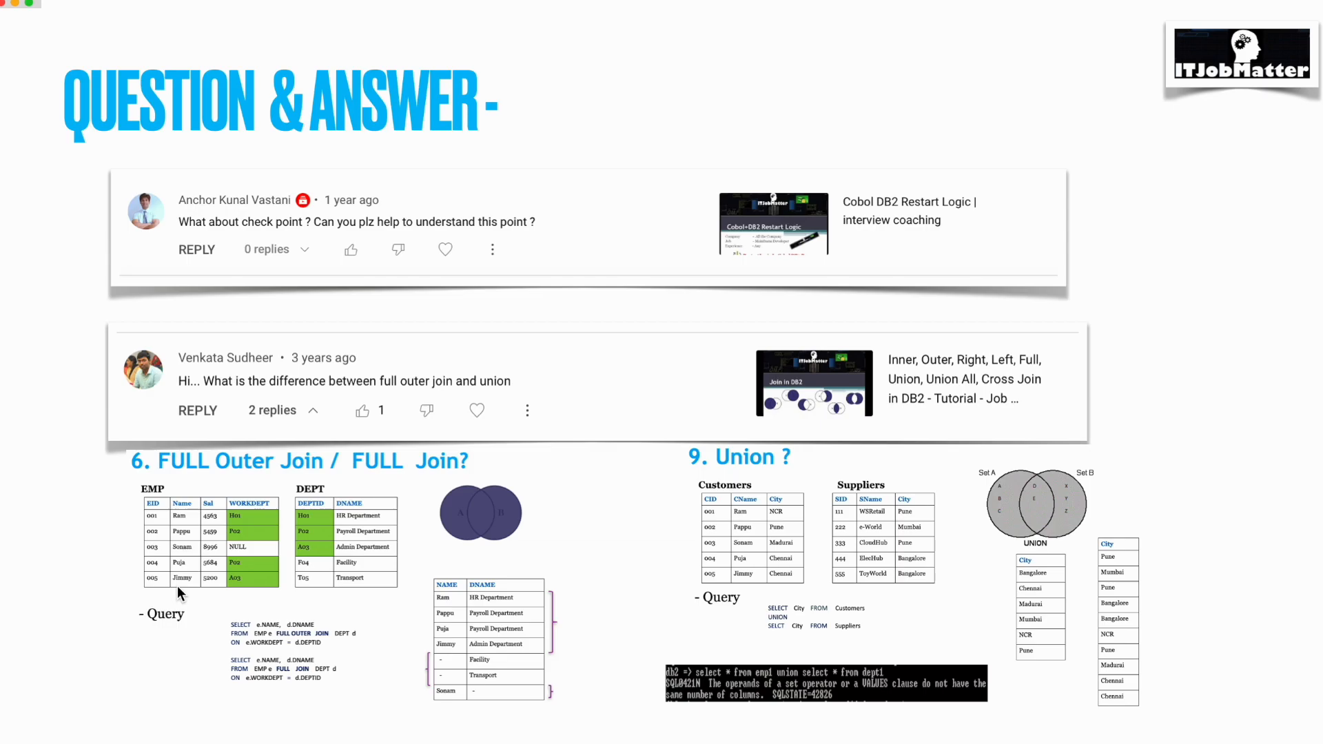
pyautogui.moveTo(368, 578)
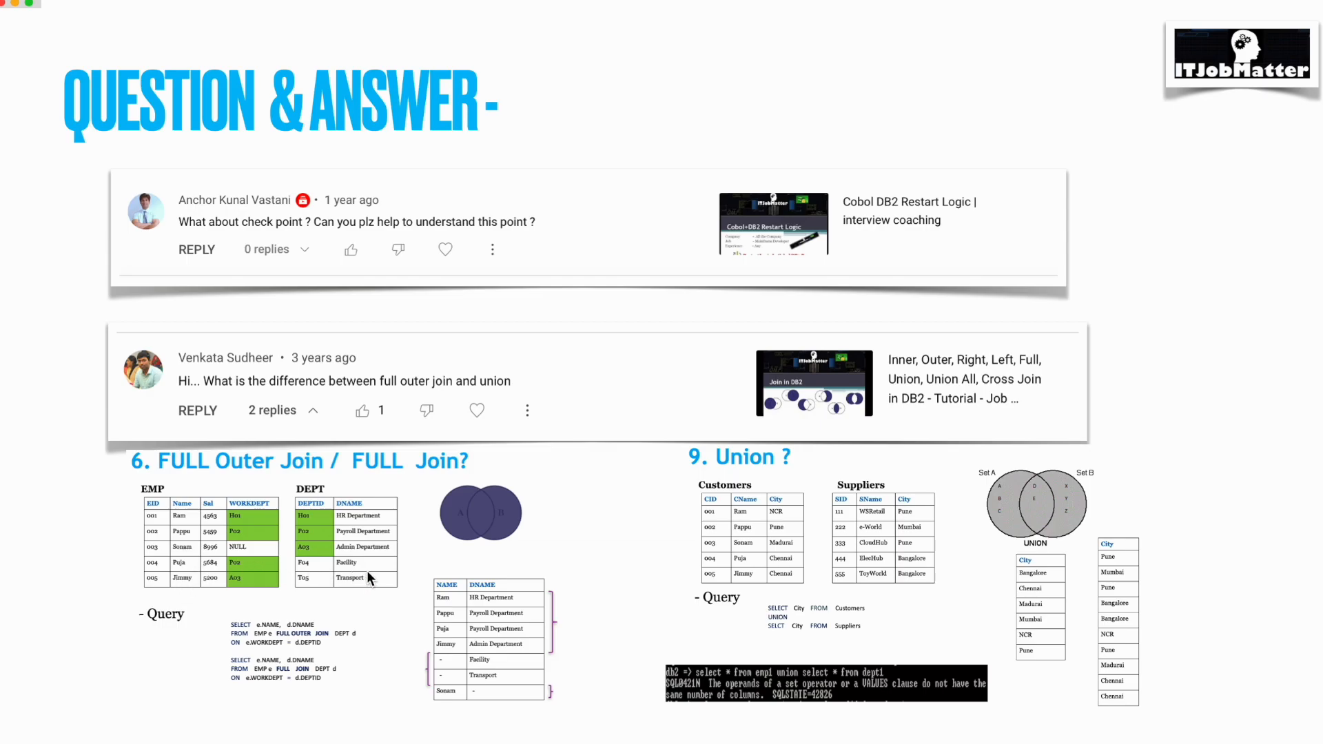
pyautogui.moveTo(308, 532)
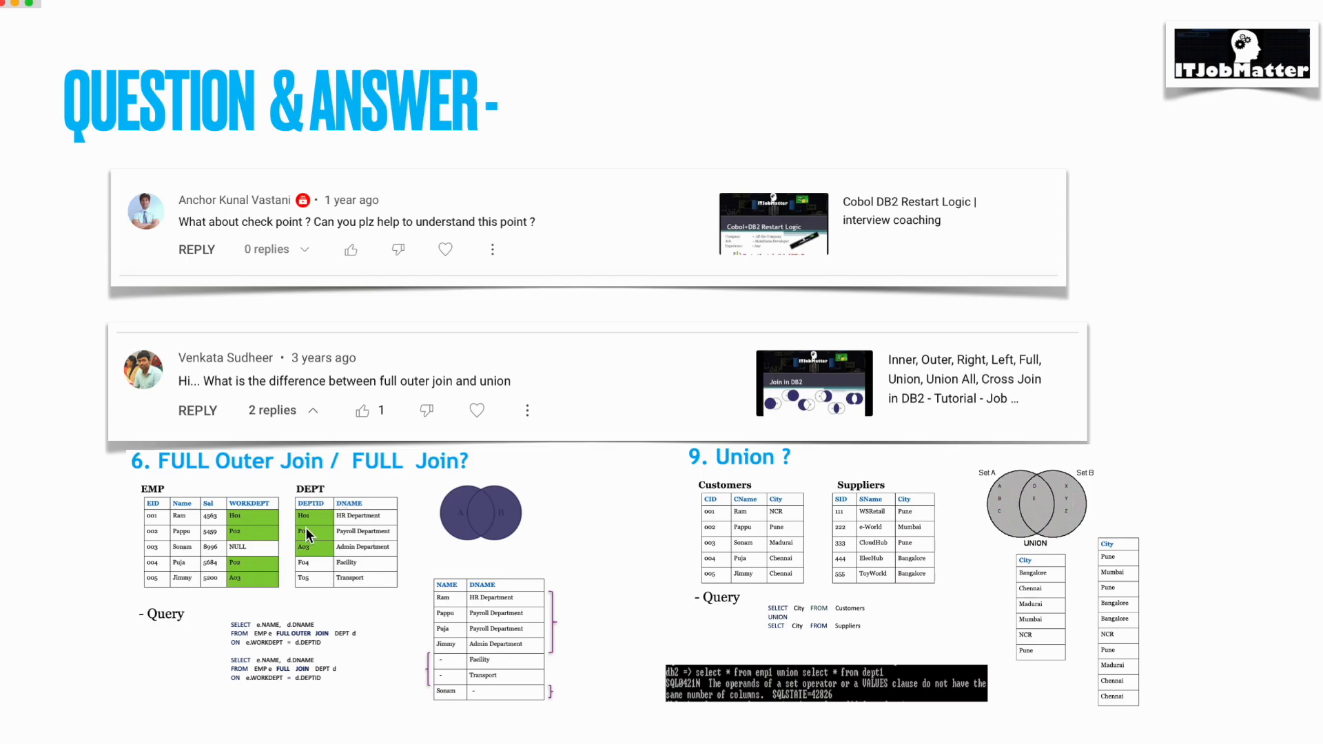
pyautogui.moveTo(894, 409)
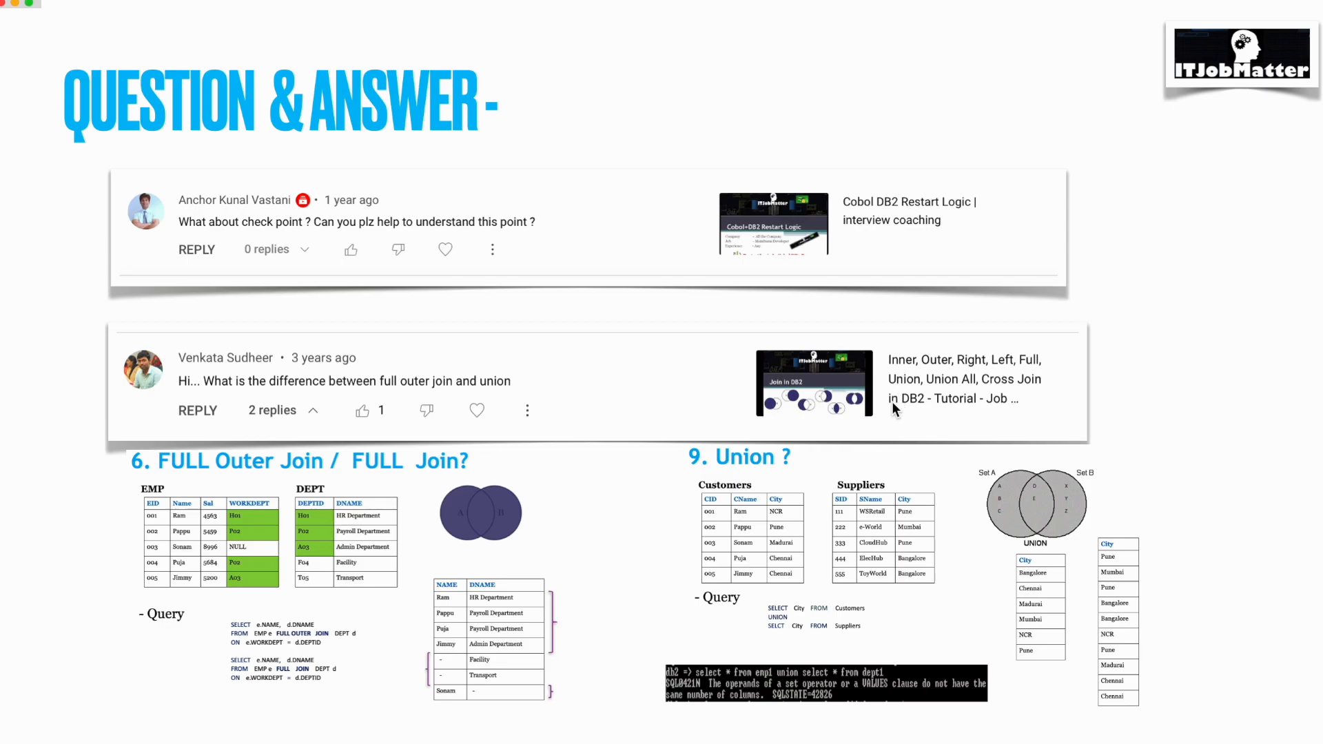
pyautogui.moveTo(859, 489)
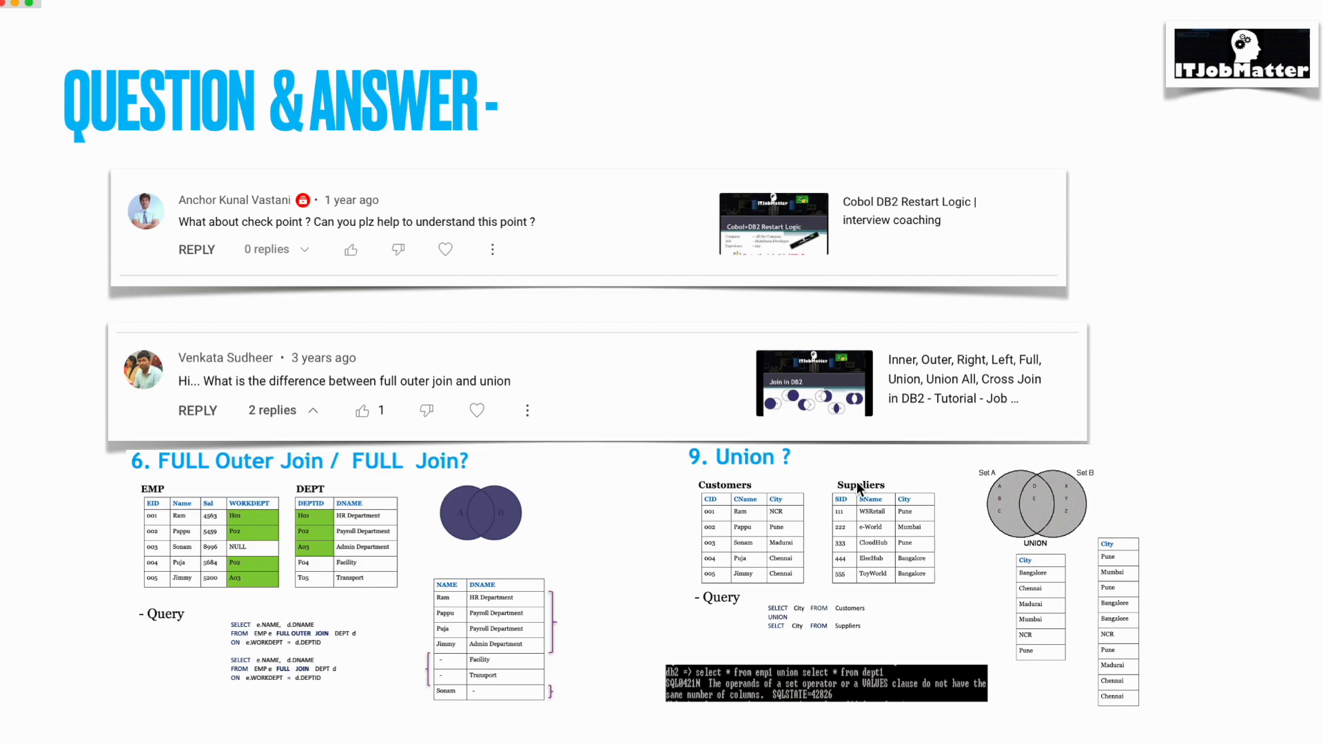
pyautogui.moveTo(919, 547)
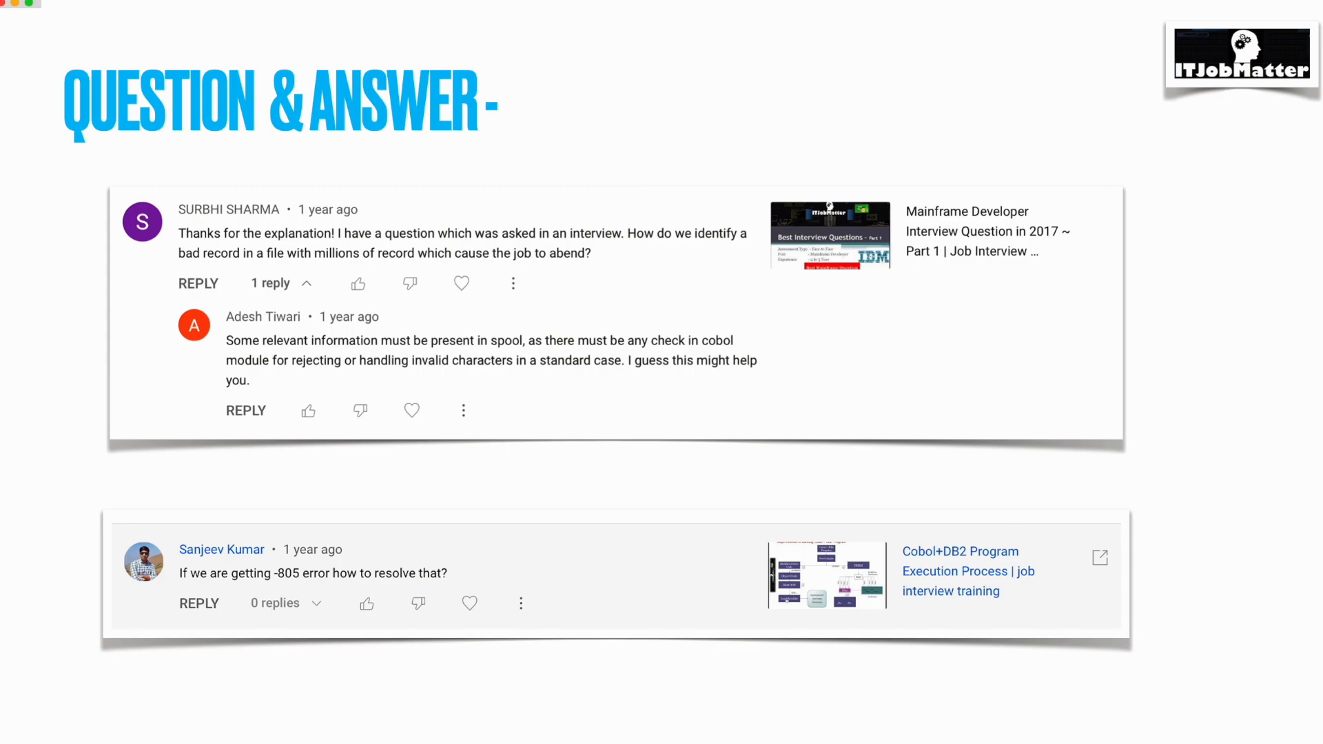
pyautogui.scroll(-3)
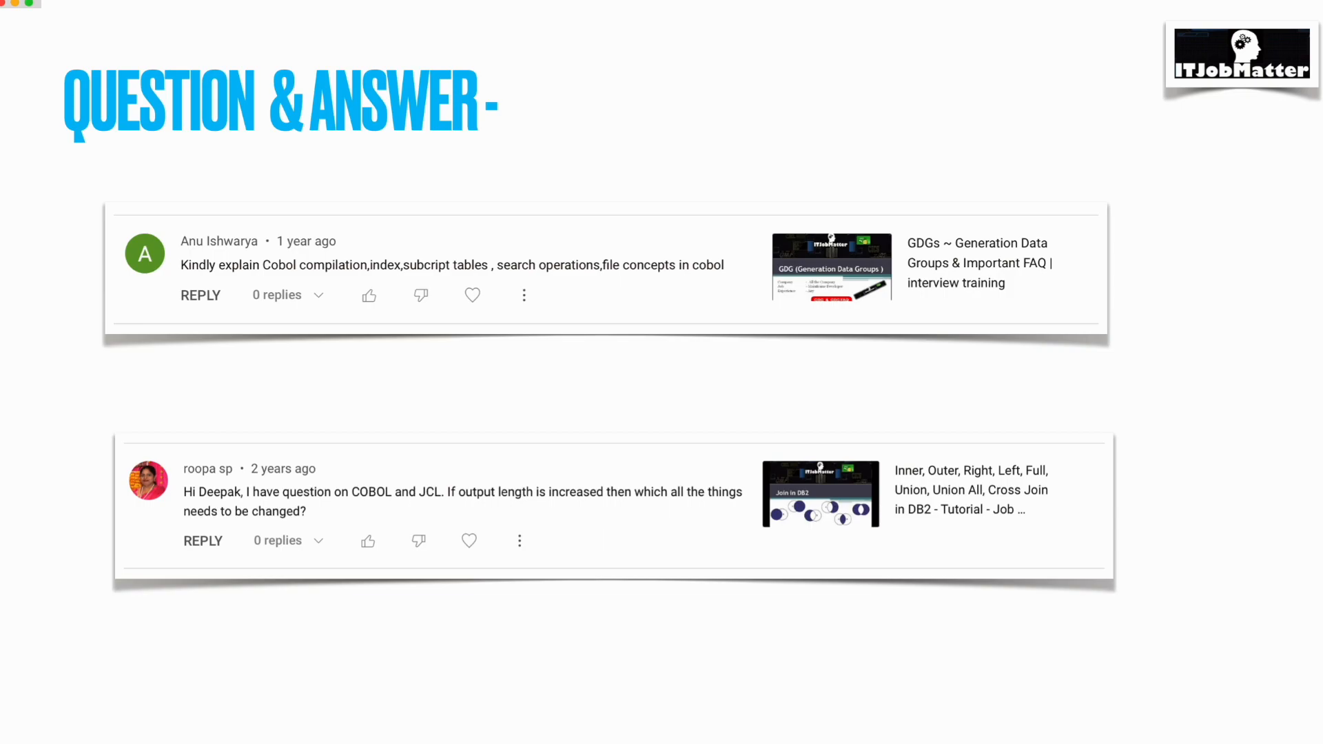
pyautogui.moveTo(1163, 144)
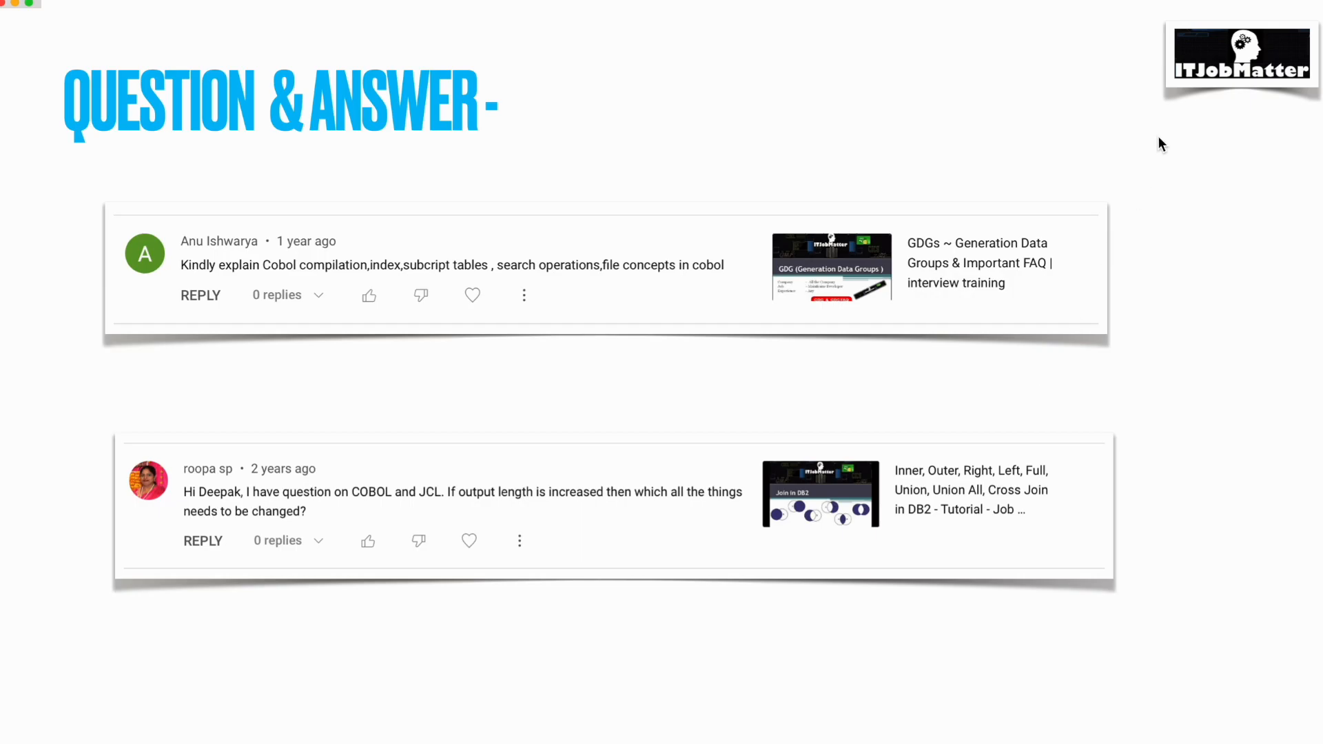
pyautogui.scroll(-3)
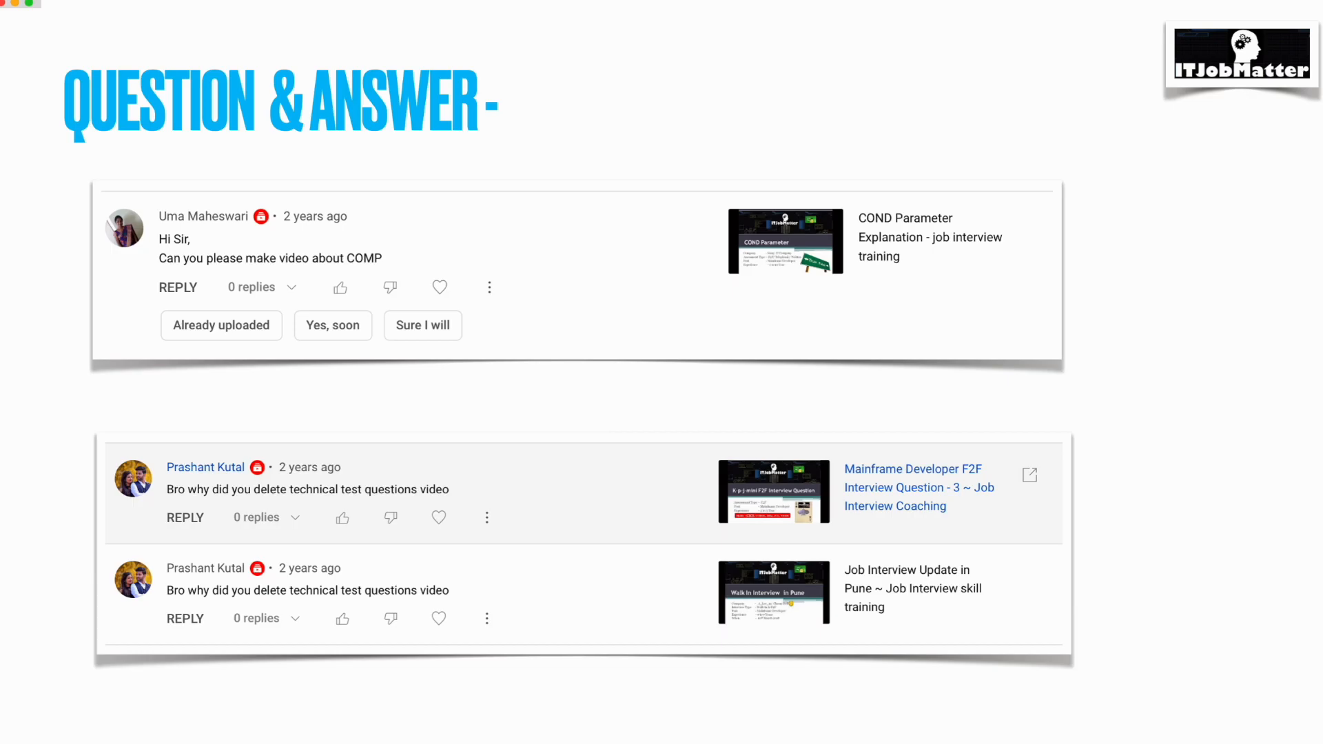
pyautogui.moveTo(542, 256)
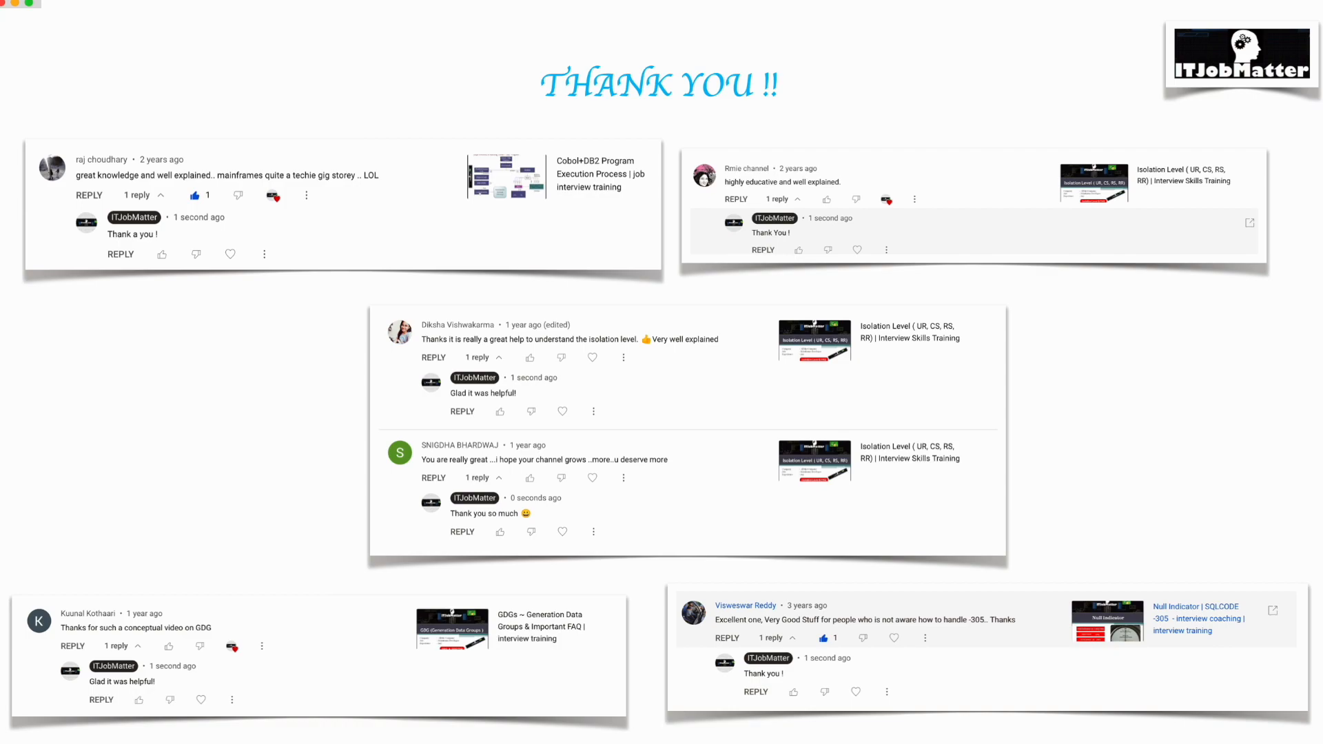
pyautogui.moveTo(1134, 683)
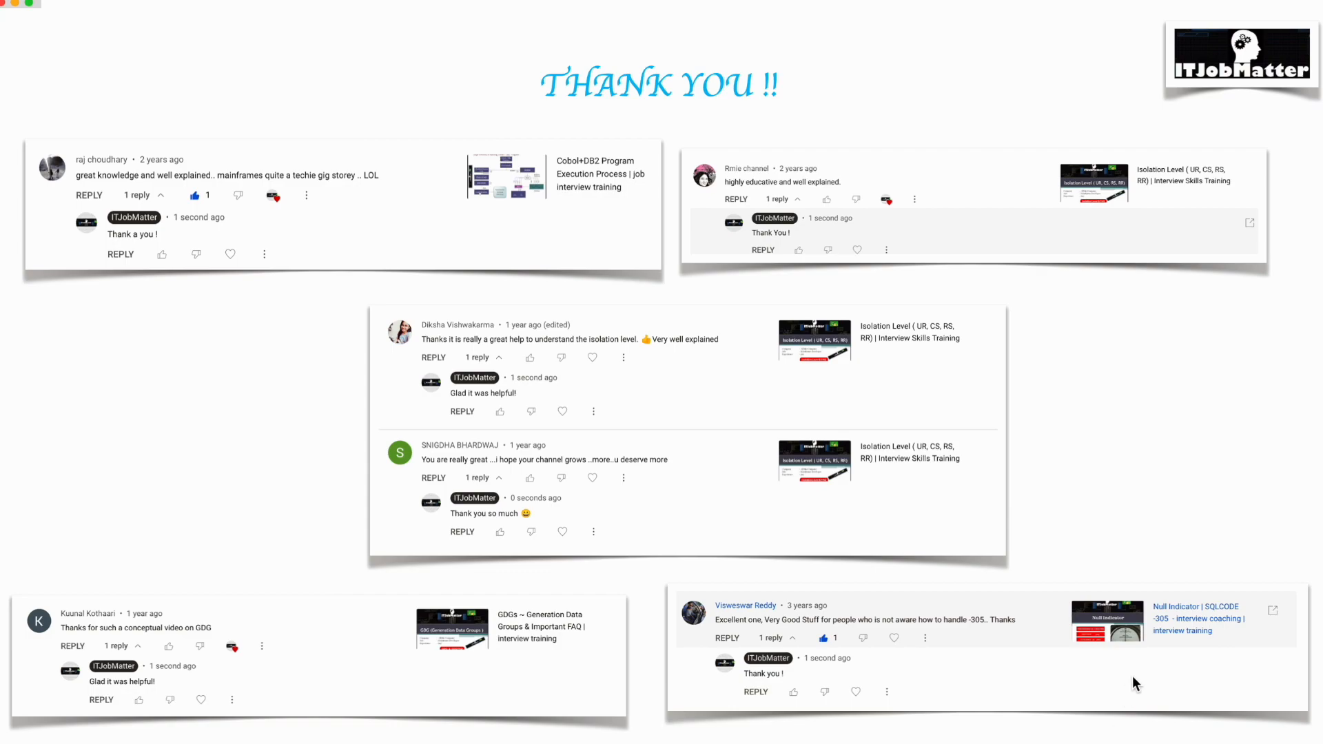